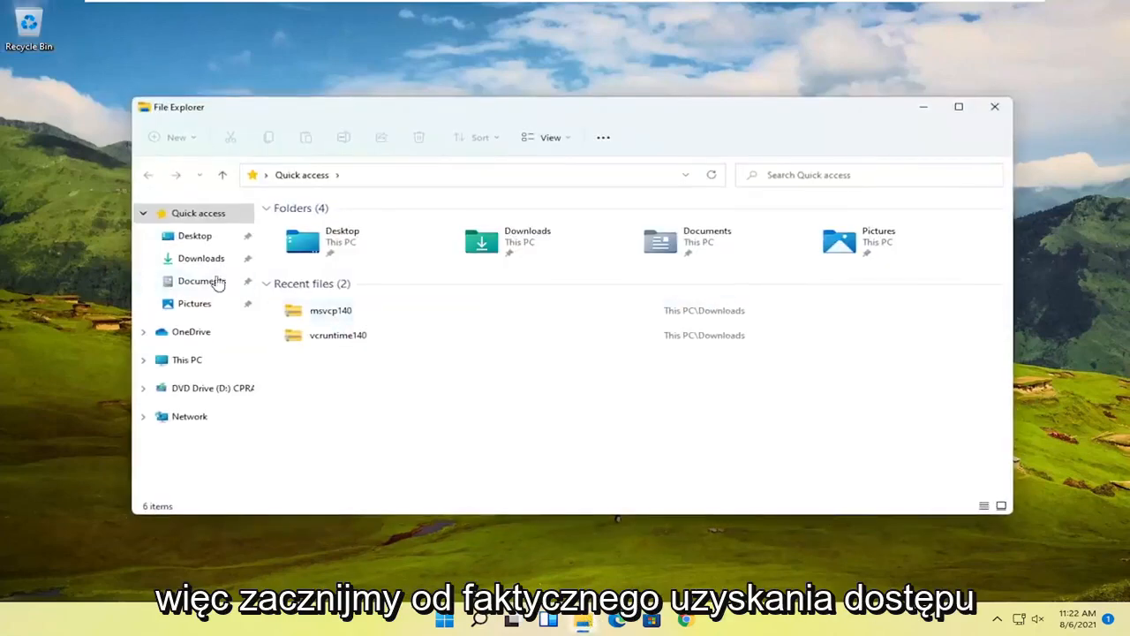
Browse C: > Users > Computer User and select the Contacts folder
click(186, 359)
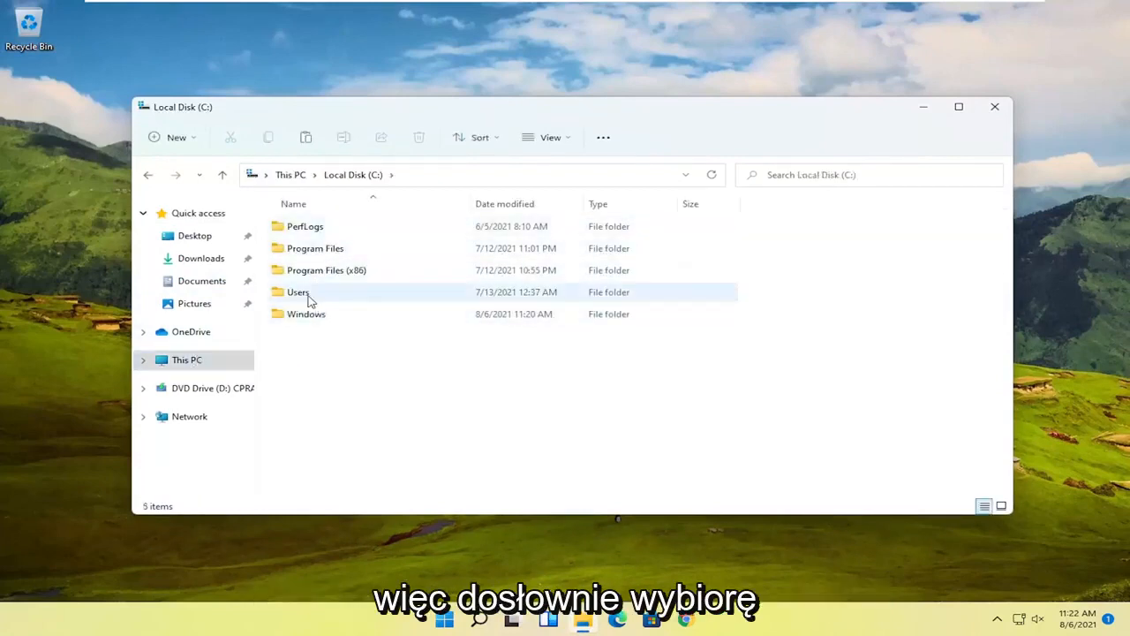
double_click(298, 291)
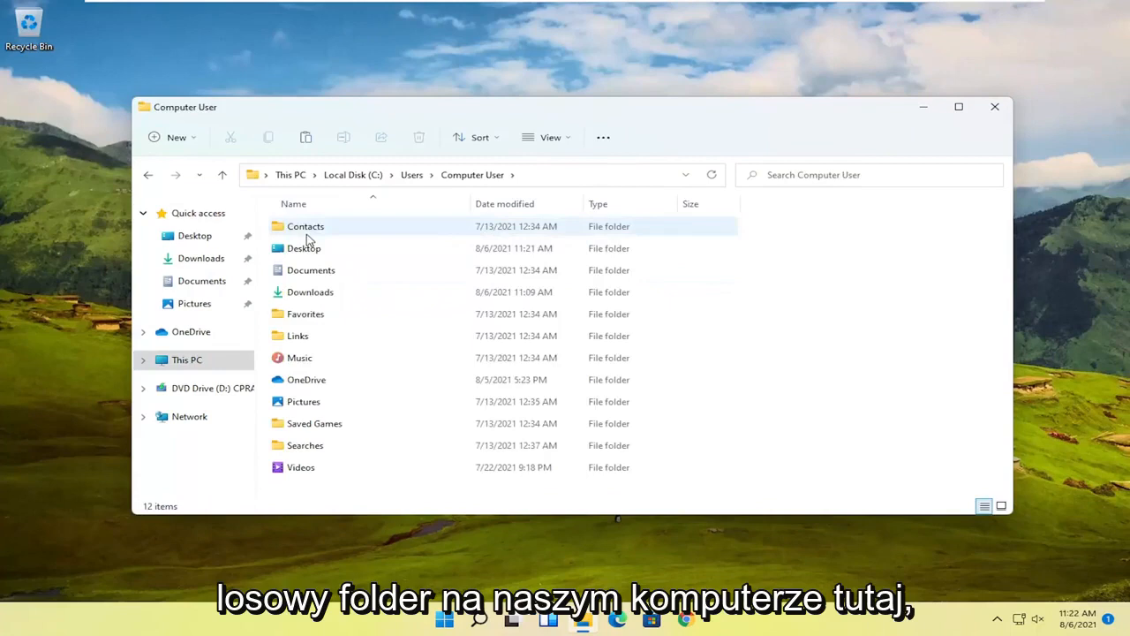
click(304, 248)
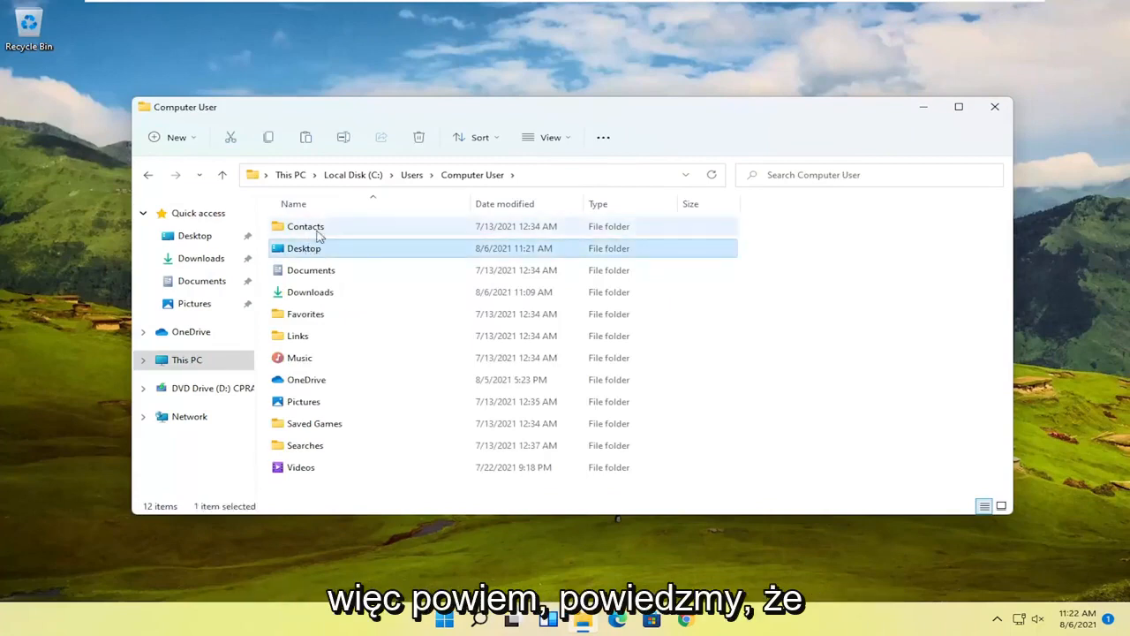
click(305, 226)
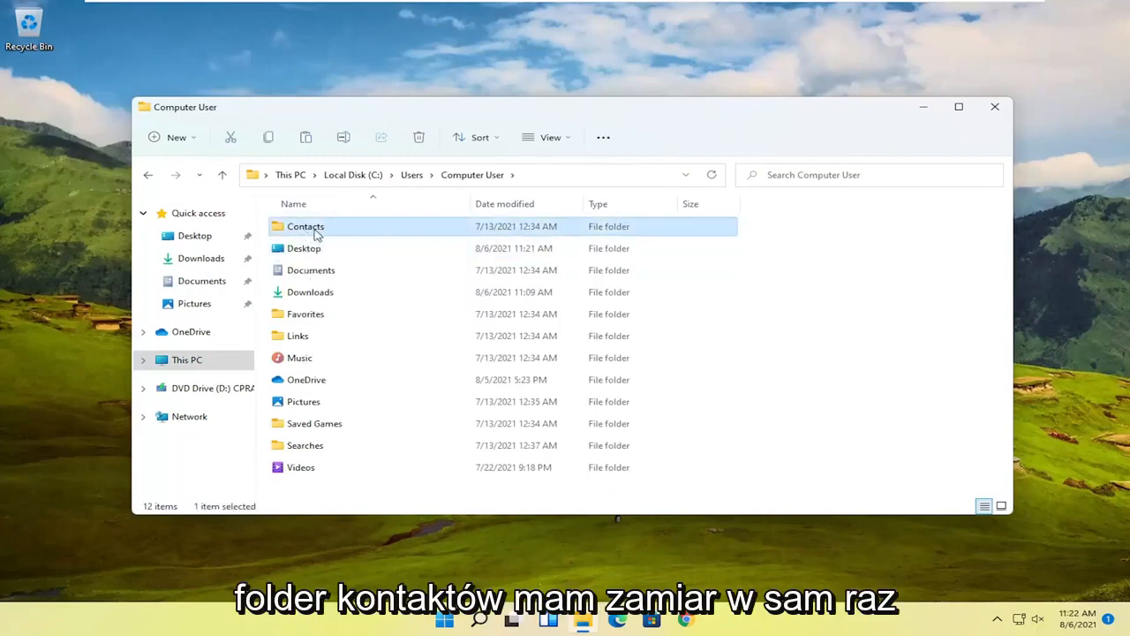
Open Contacts Properties, go to Security, and start editing permissions
right_click(305, 226)
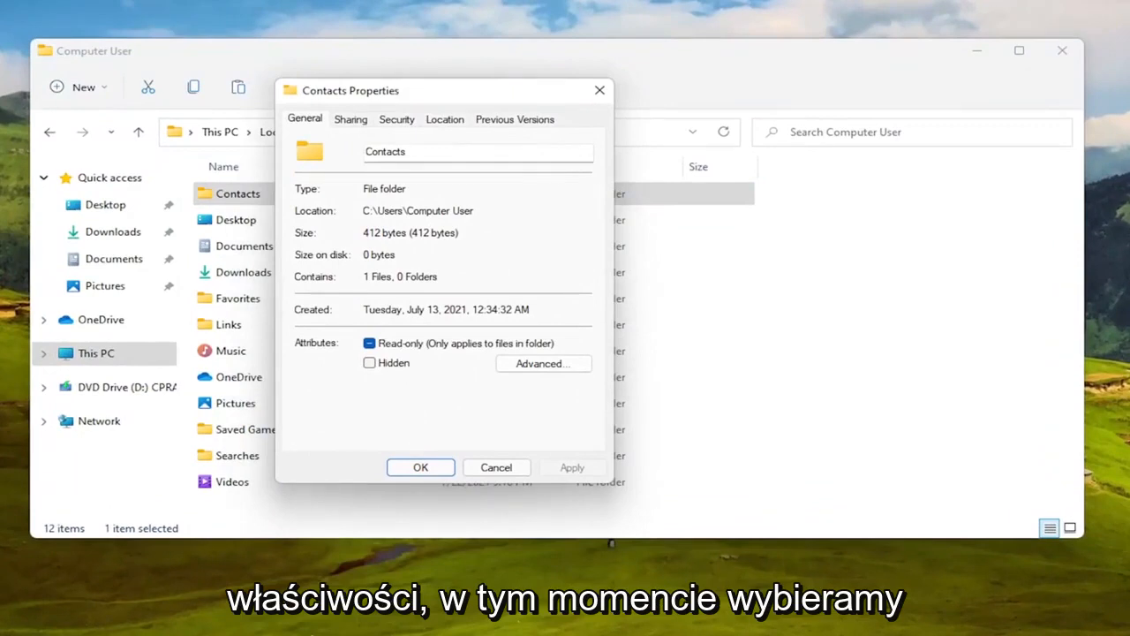
mouse_move(409, 171)
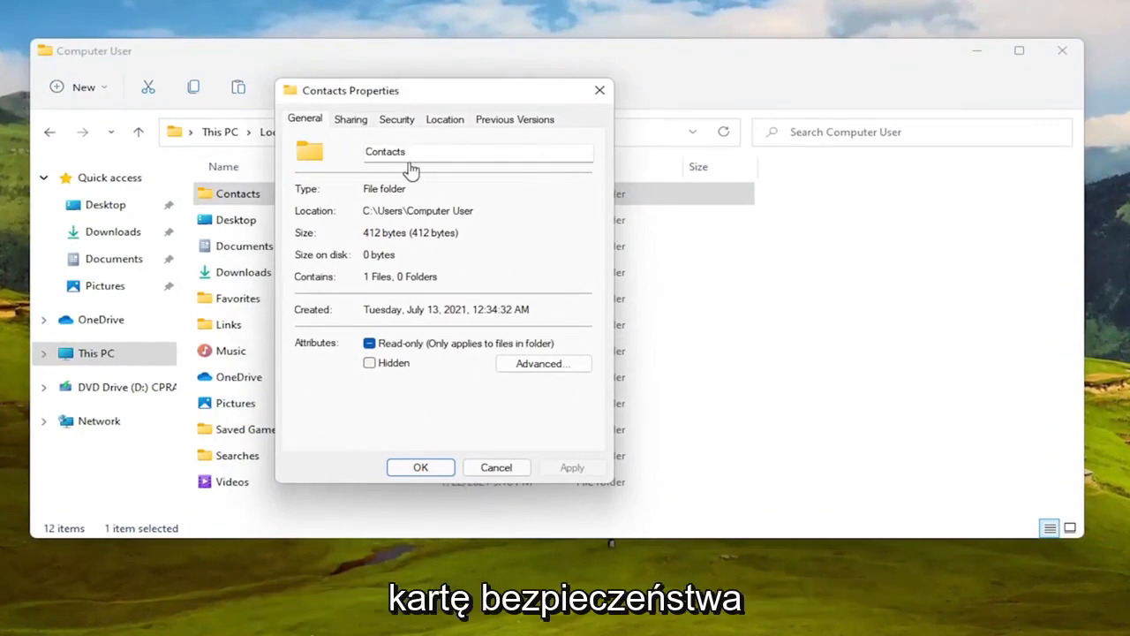
click(397, 119)
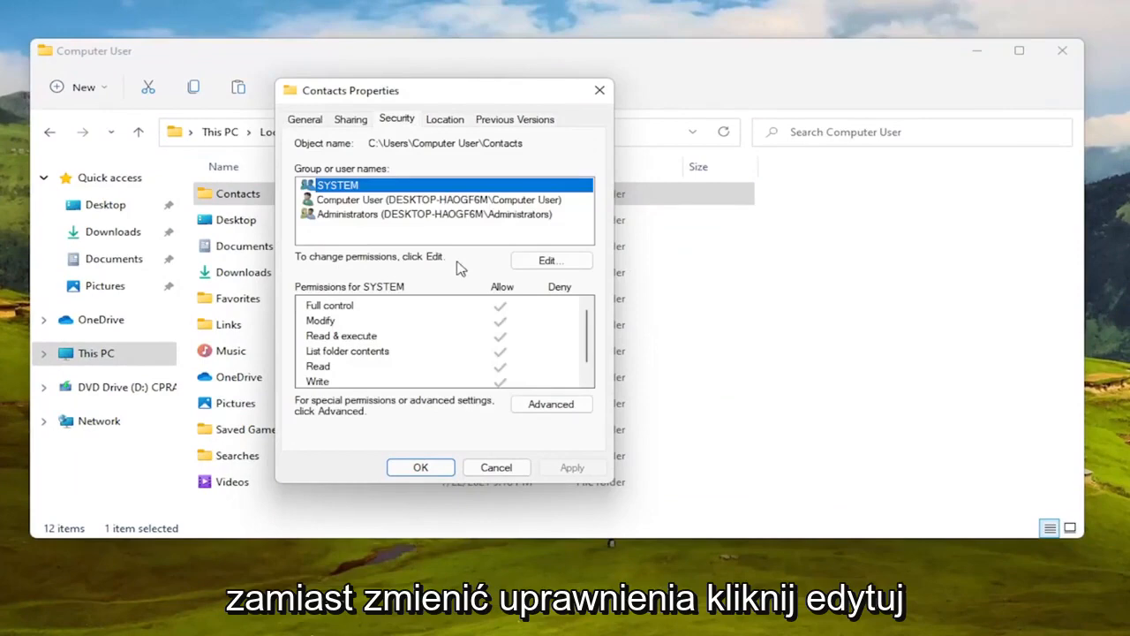
click(550, 260)
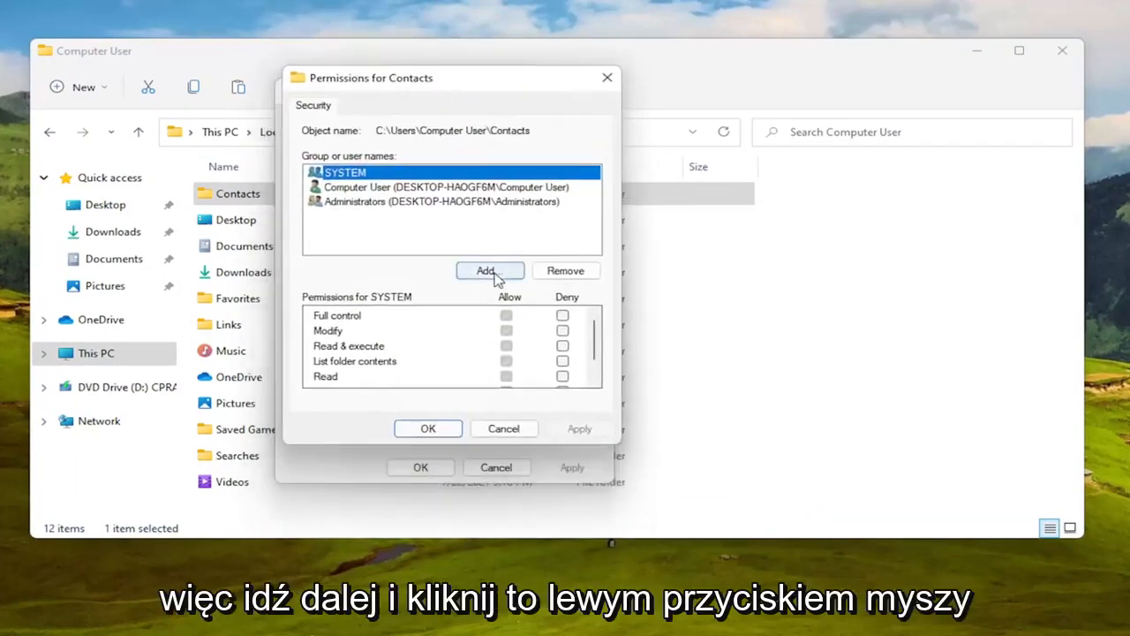
Find and choose the Computer User account through the advanced user search
click(489, 270)
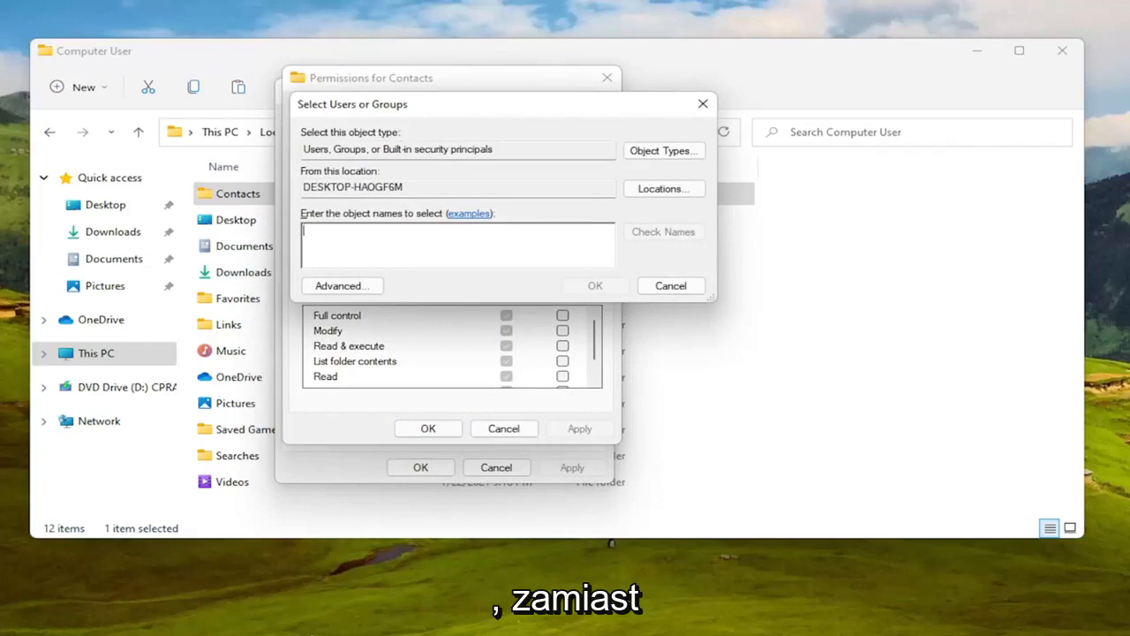
mouse_move(479, 297)
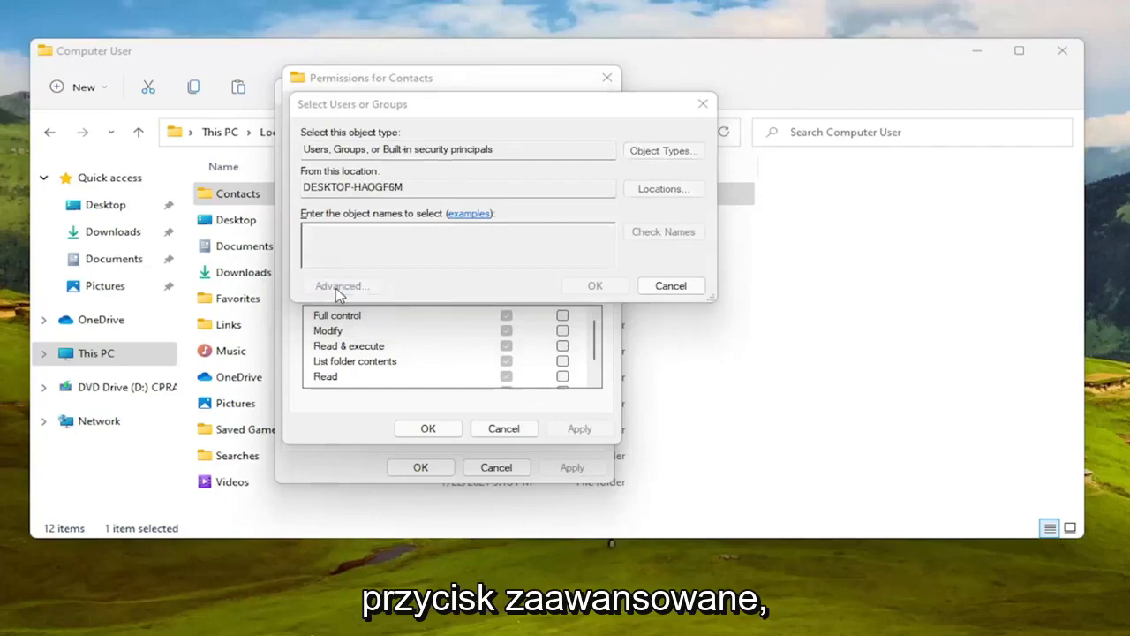
click(341, 286)
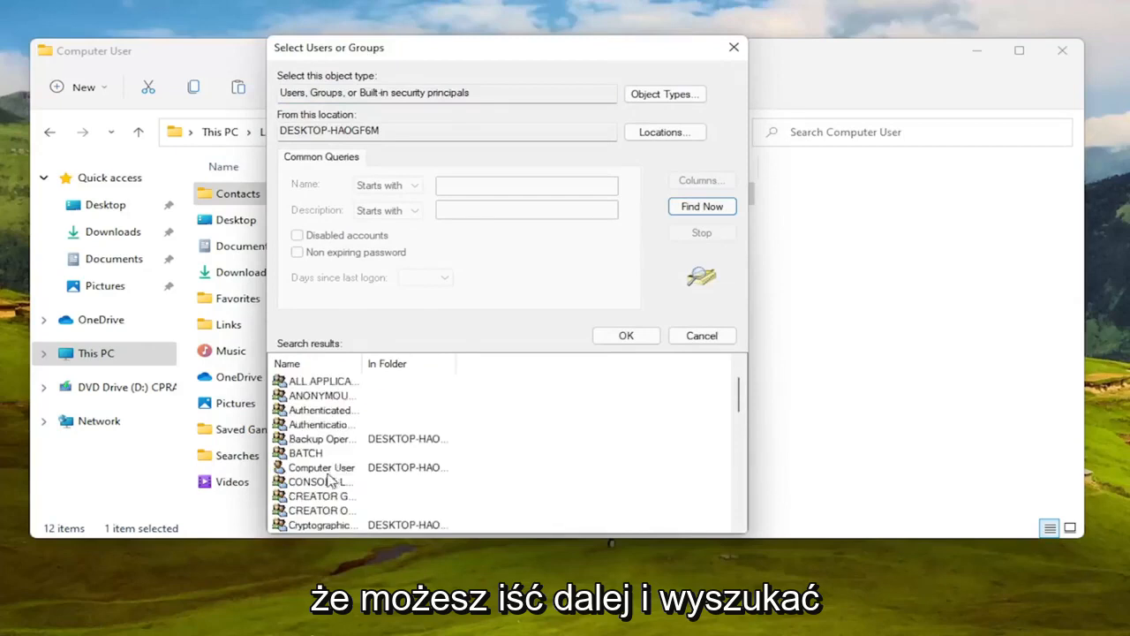
click(321, 467)
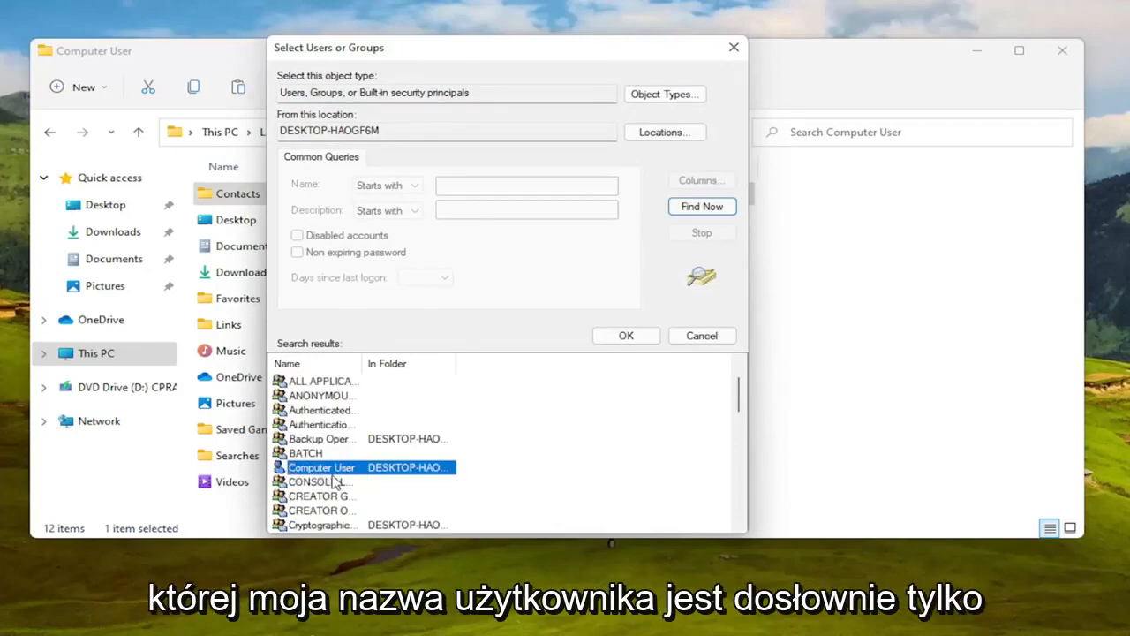
double_click(322, 467)
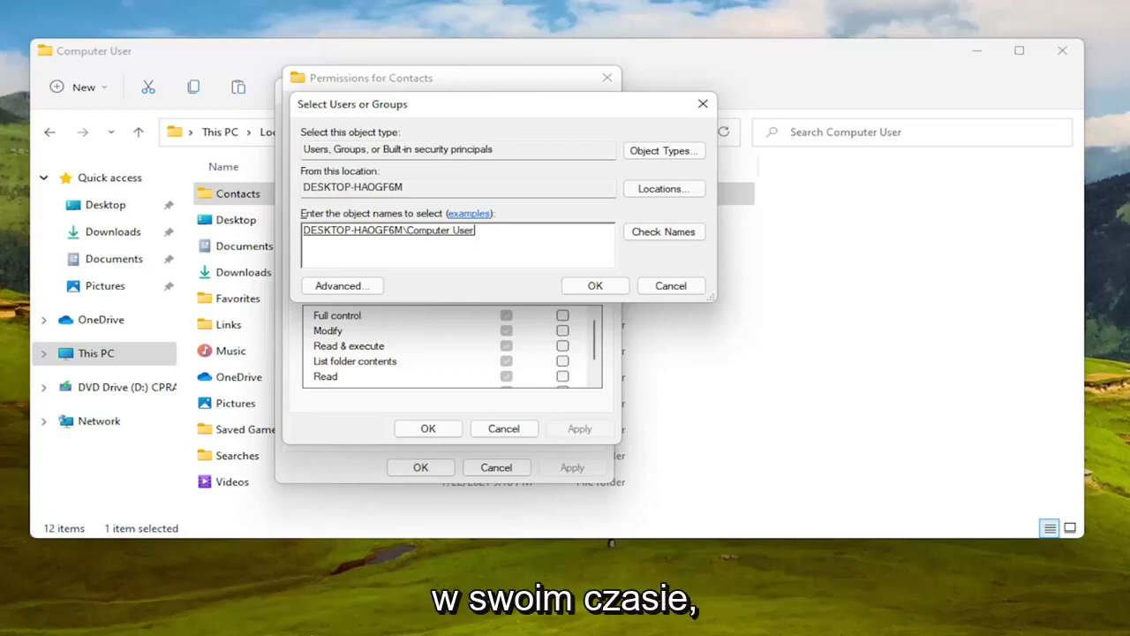
mouse_move(483, 212)
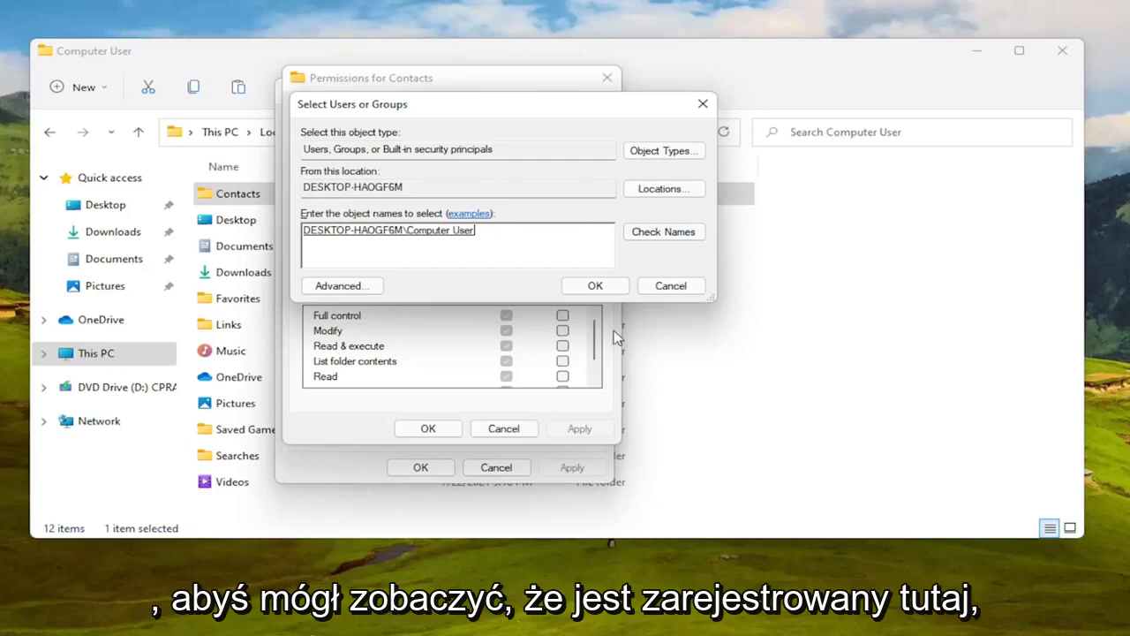
Add Computer User and check its Full control, Modify, Read and Write allows
click(594, 285)
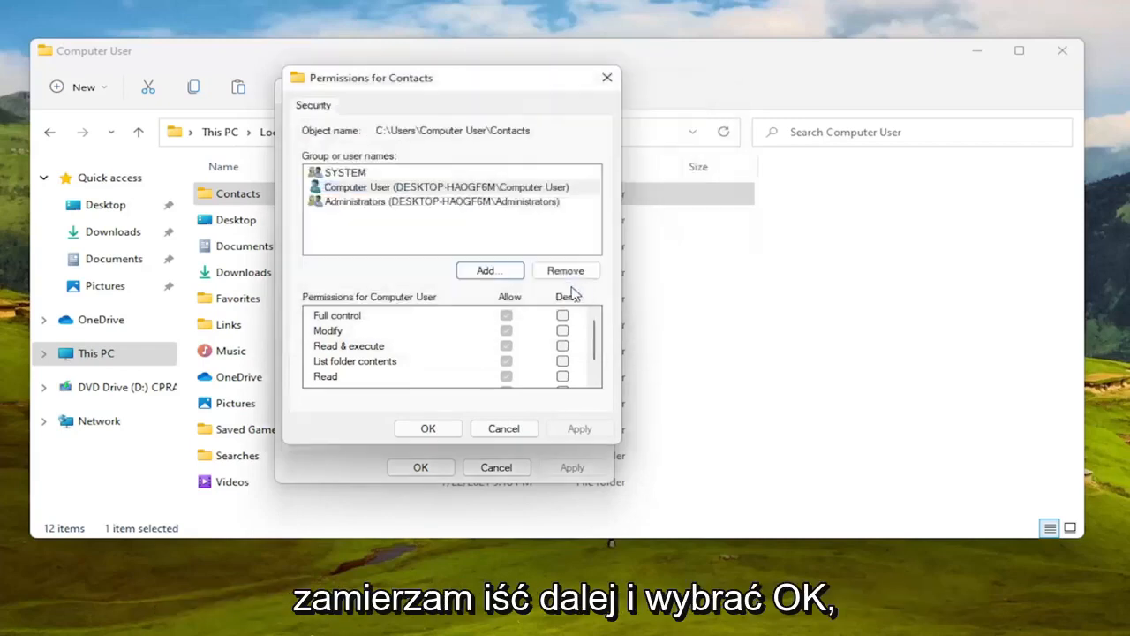
mouse_move(574, 294)
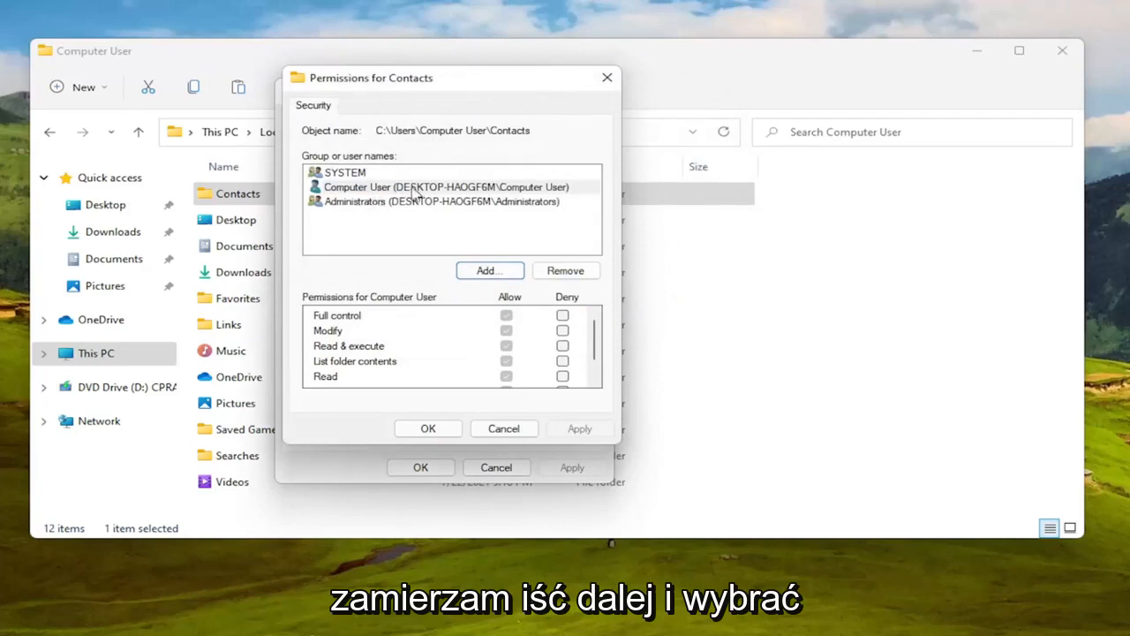
click(442, 186)
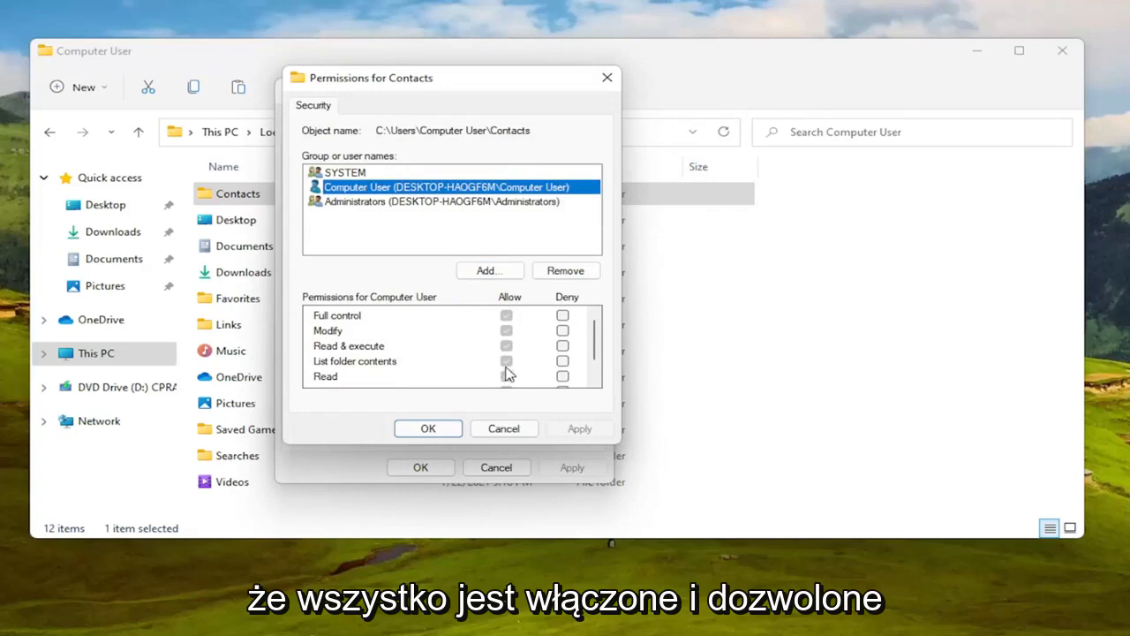
scroll(down, 3)
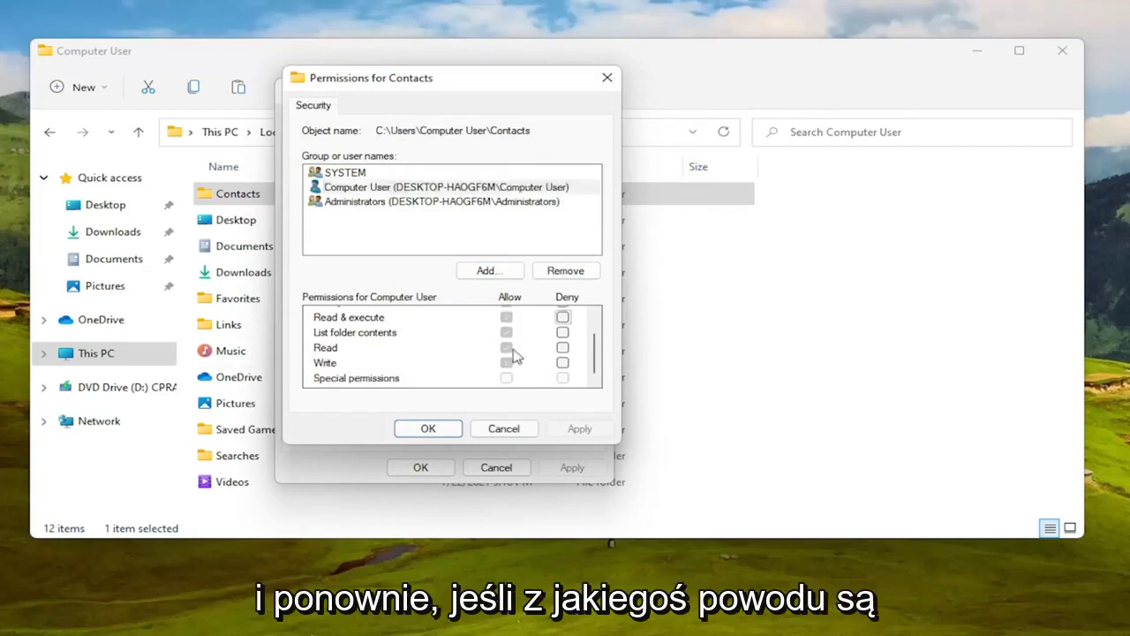
scroll(up, 3)
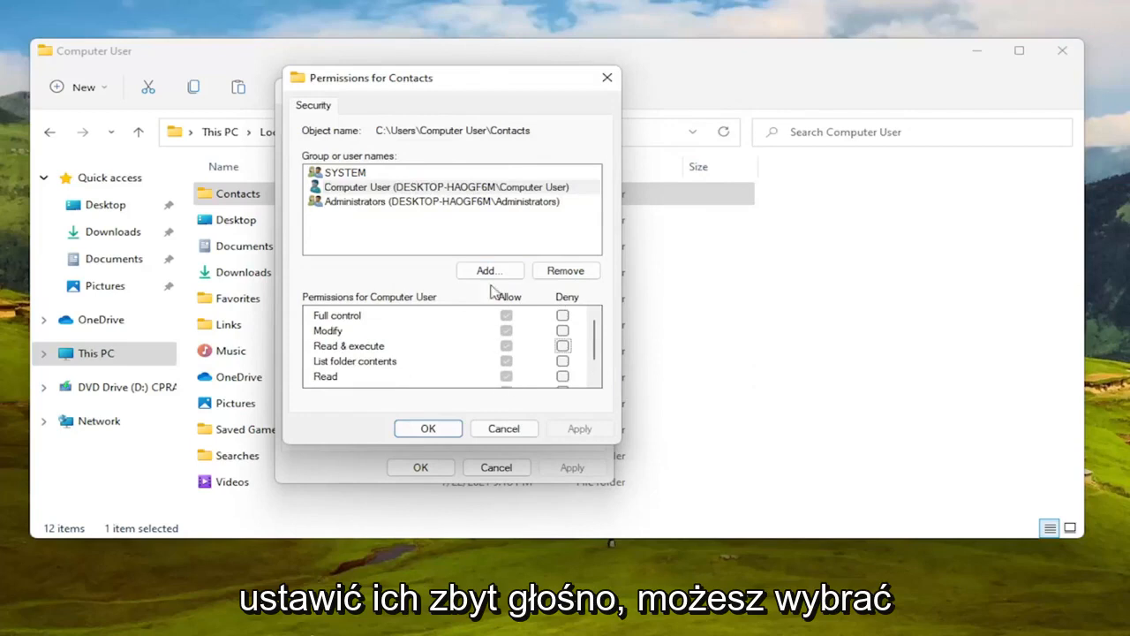
Add the group 'everyone' to the Contacts permissions and verify the name
click(489, 270)
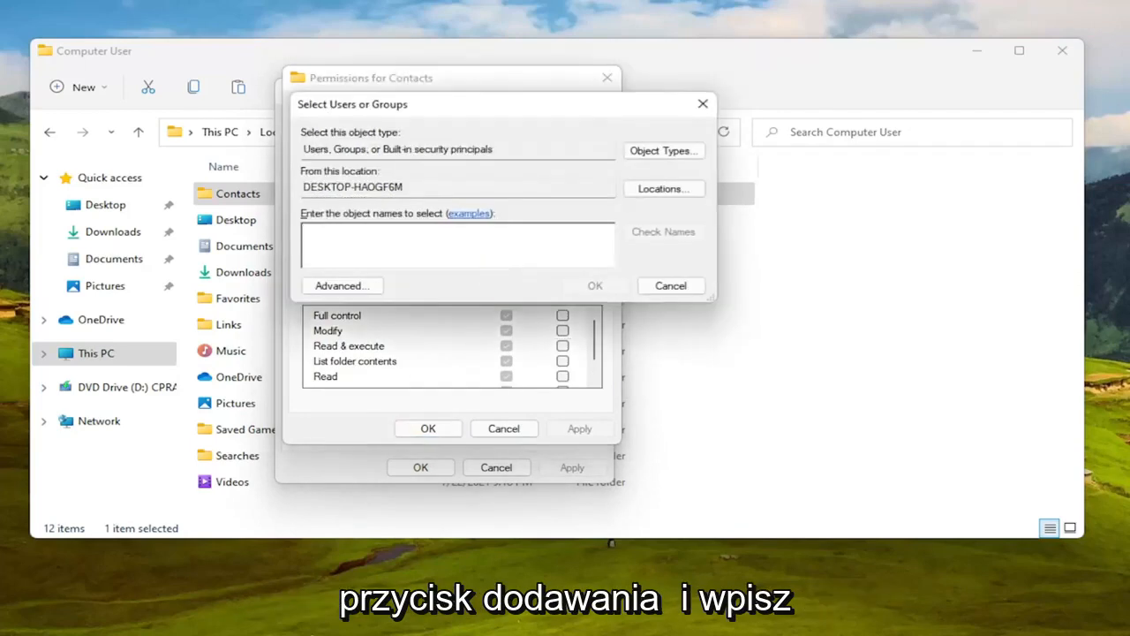
text(everyone)
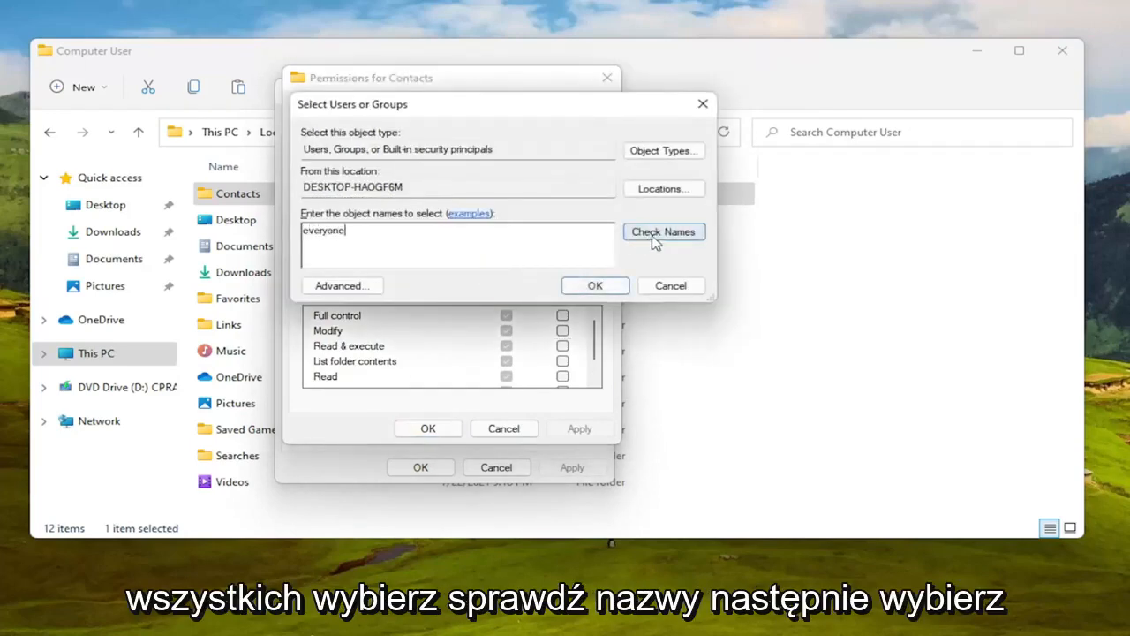
click(594, 286)
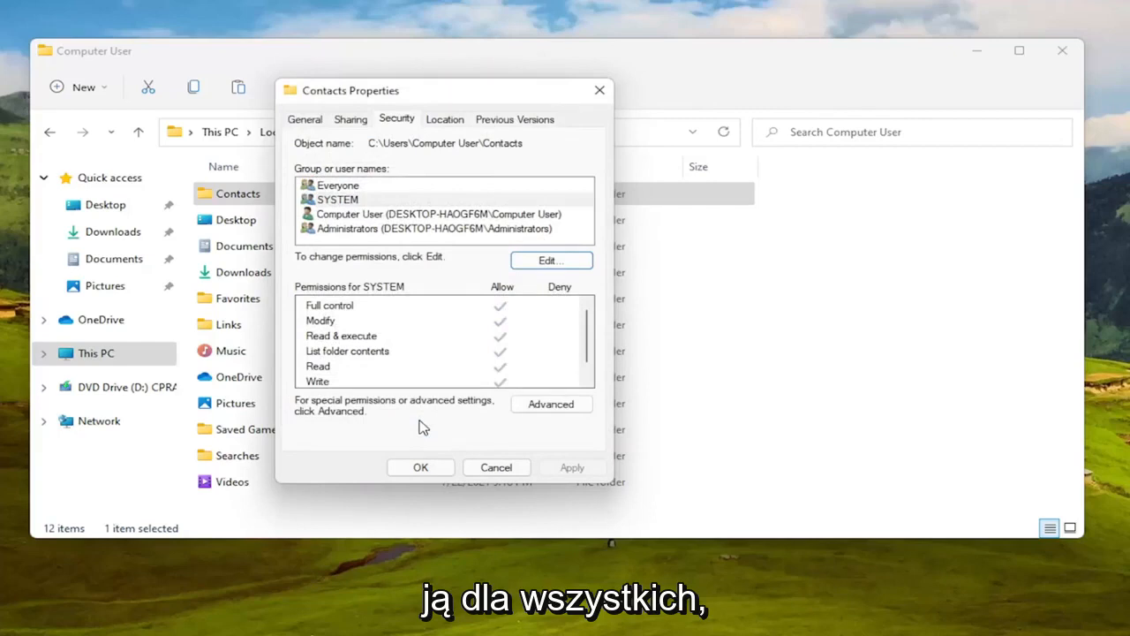
Select Everyone to view its Full control, Modify, Read and Write allows
click(338, 185)
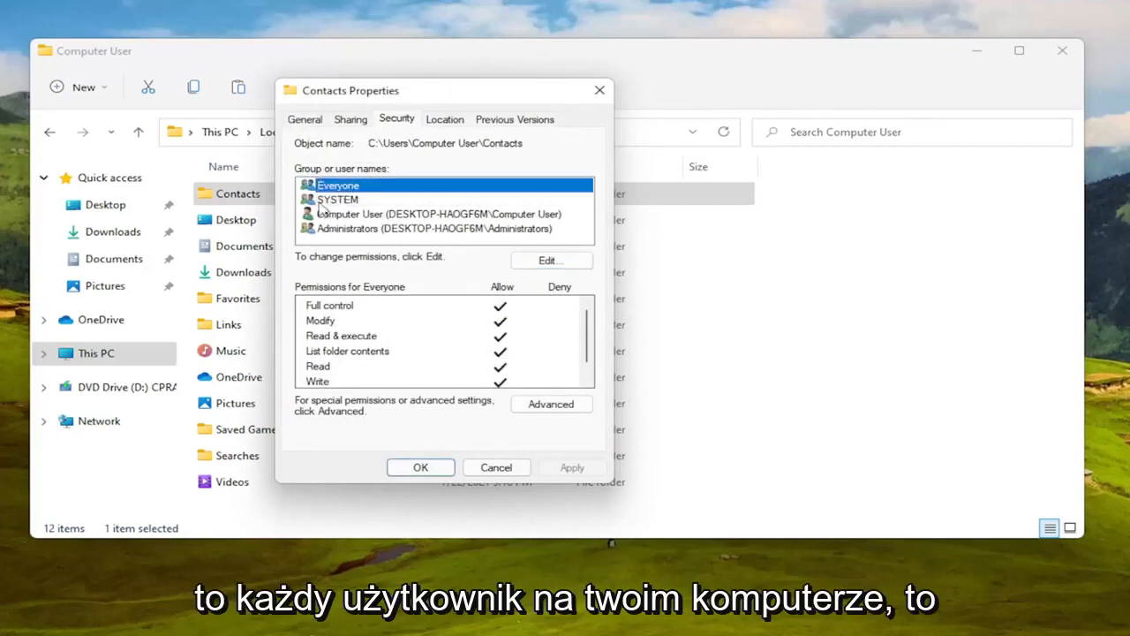
mouse_move(317, 253)
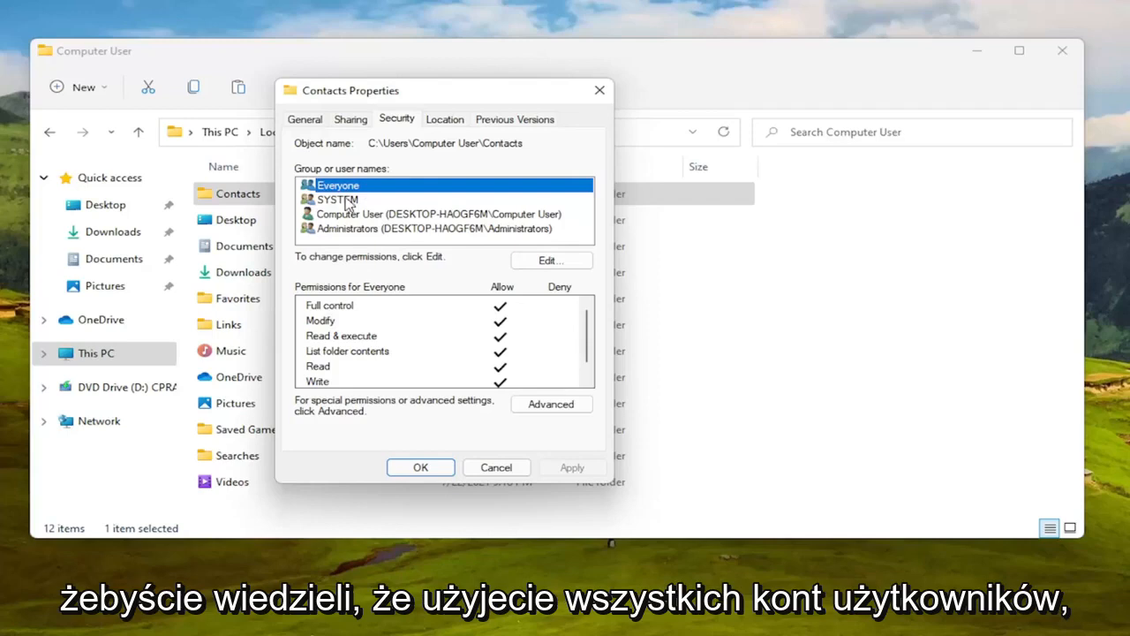
mouse_move(318, 362)
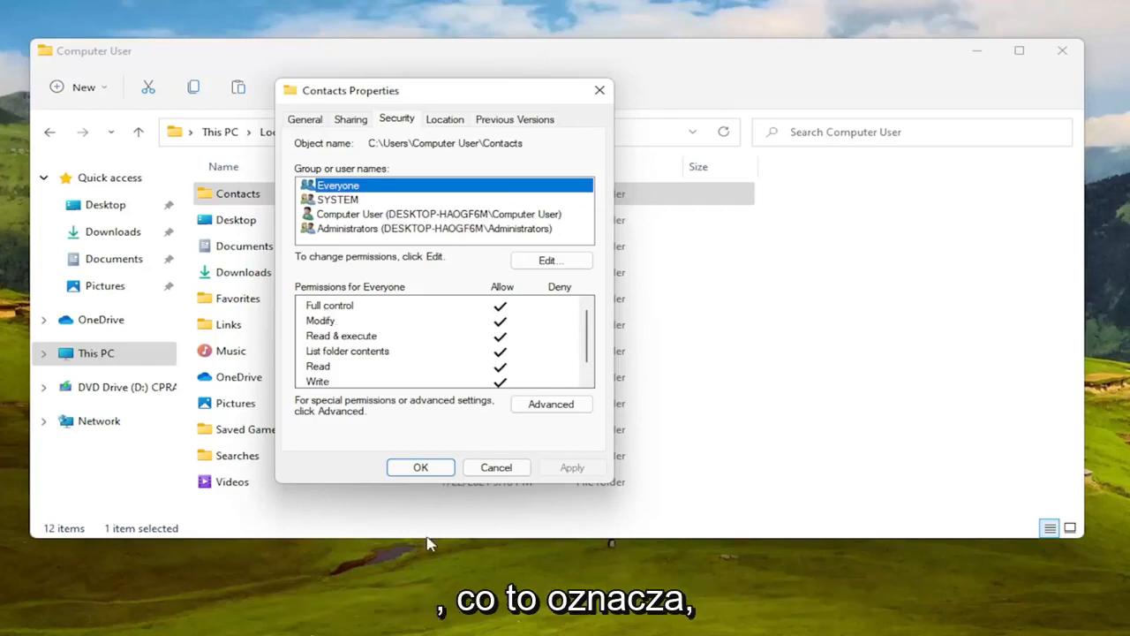
Apply and close the Contacts Properties dialog
click(421, 467)
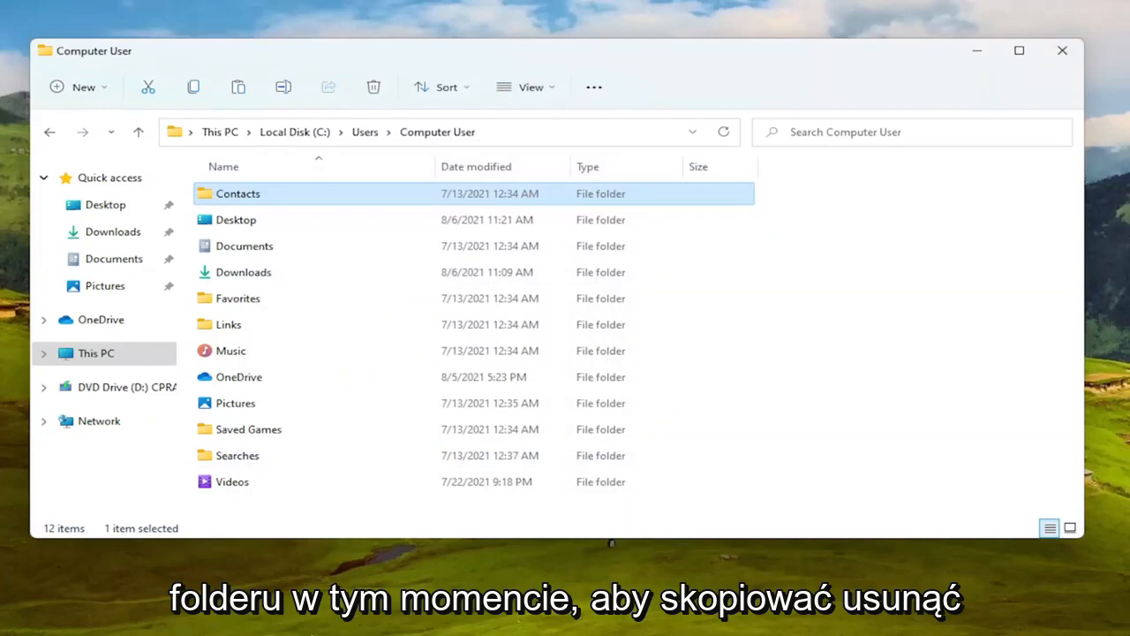
mouse_move(560, 215)
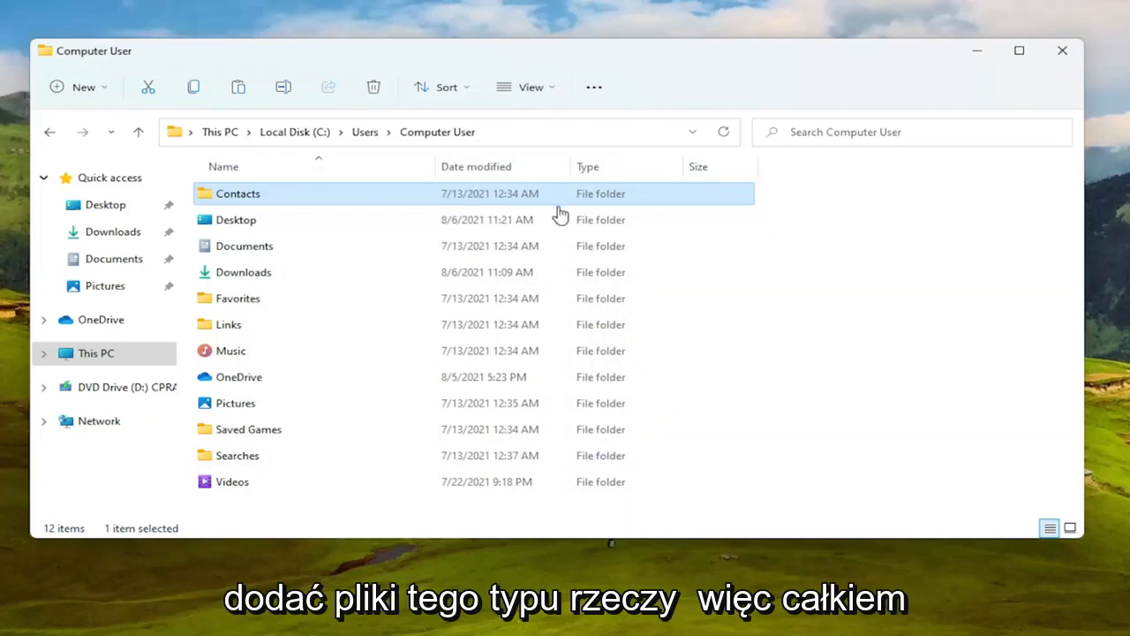